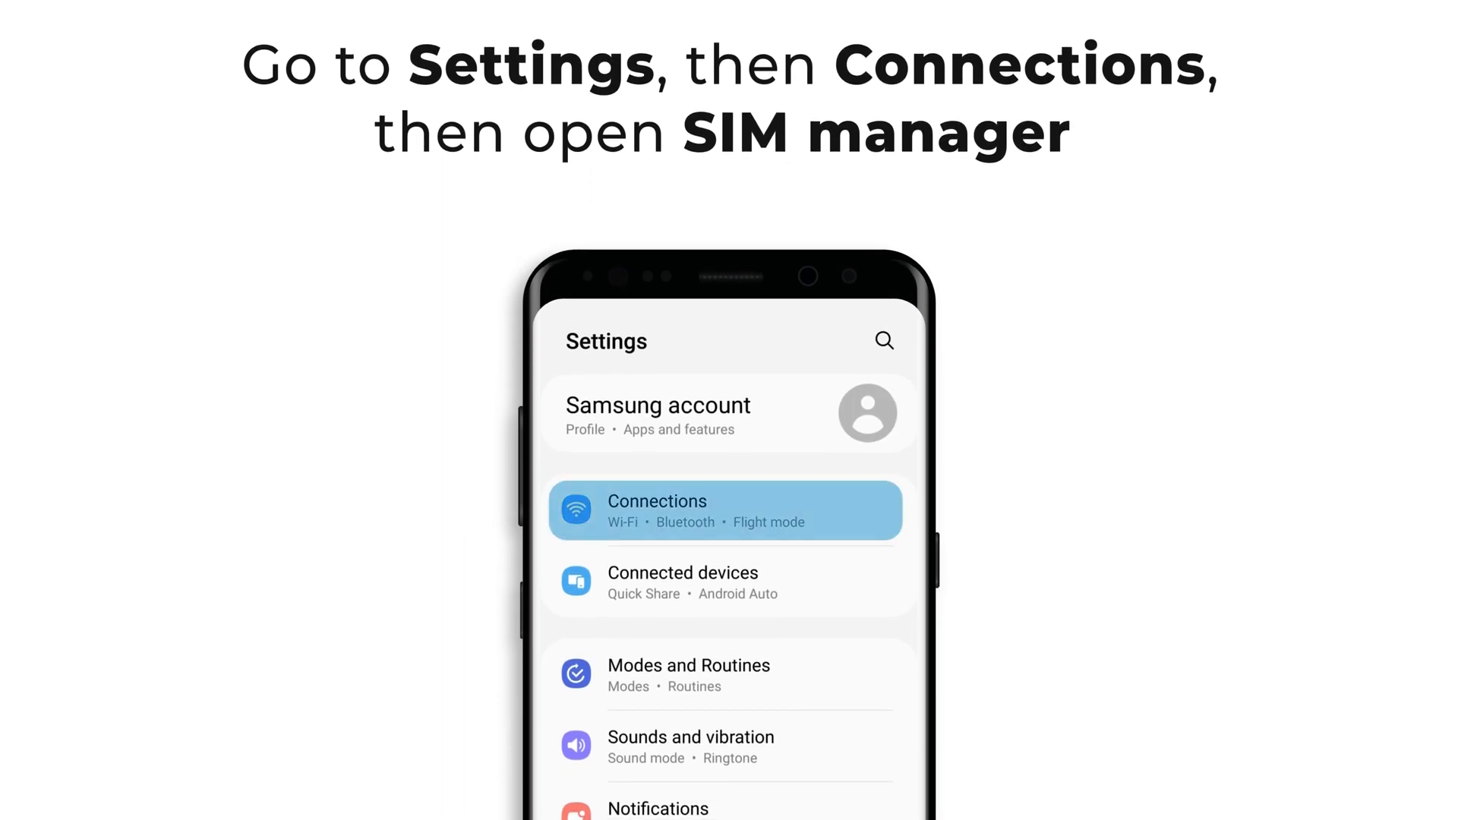
Open Connections, then SIM manager, reaching the Add eSIM page.
left_click(724, 509)
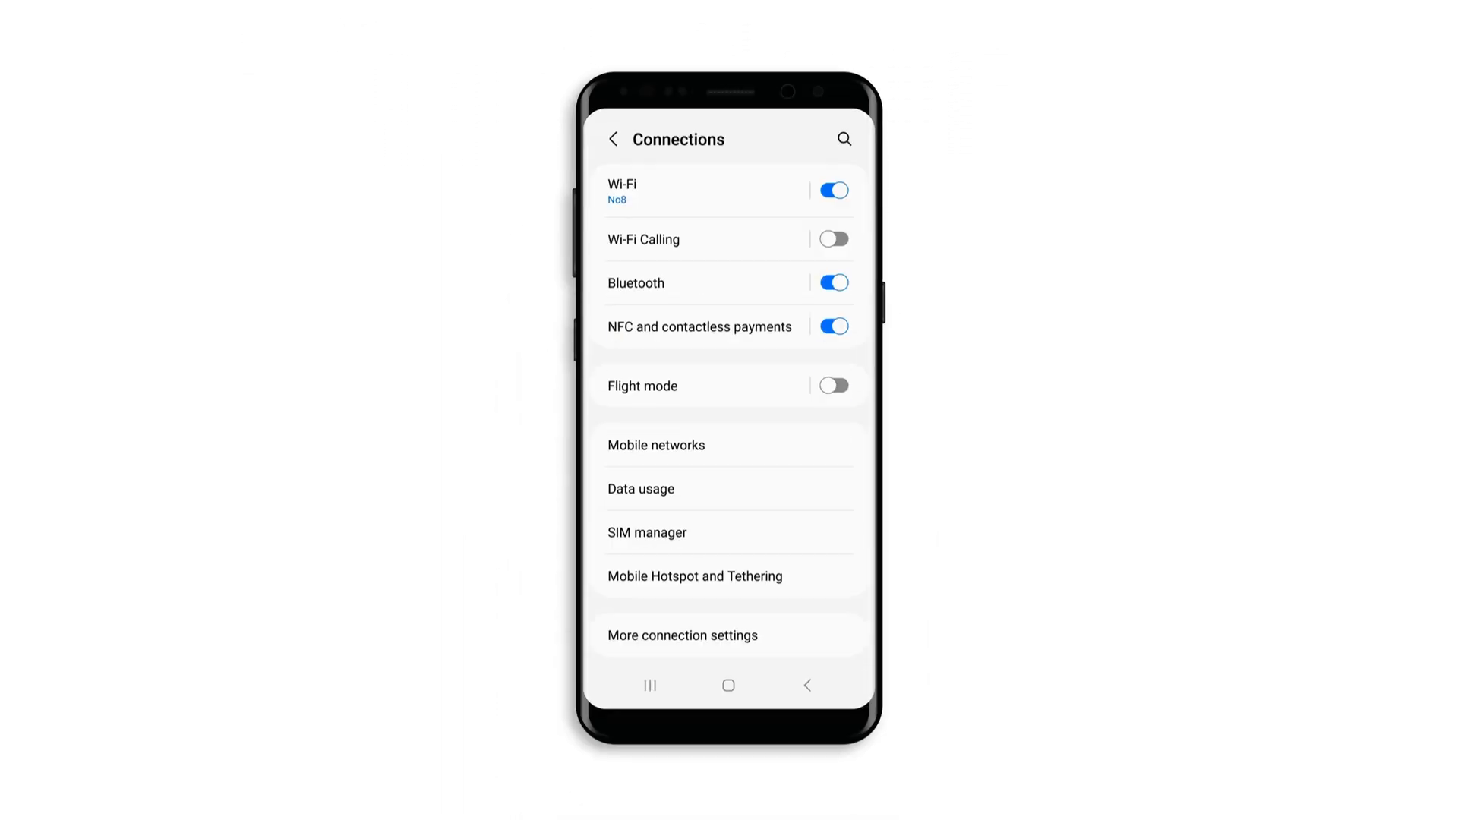
left_click(647, 532)
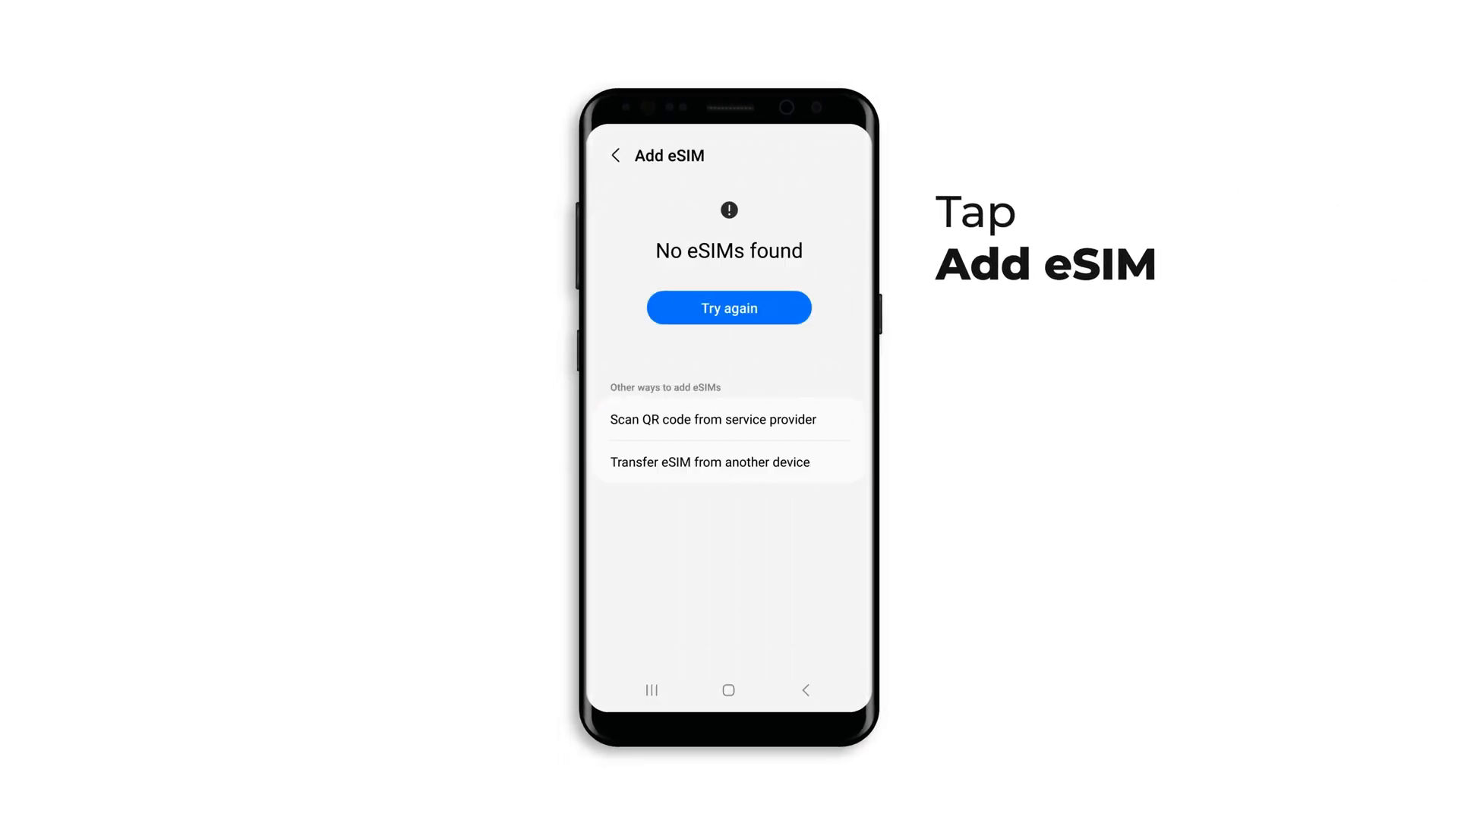
Scan the provider's QR code and add the Data eSIM as eSIM 1.
left_click(726, 419)
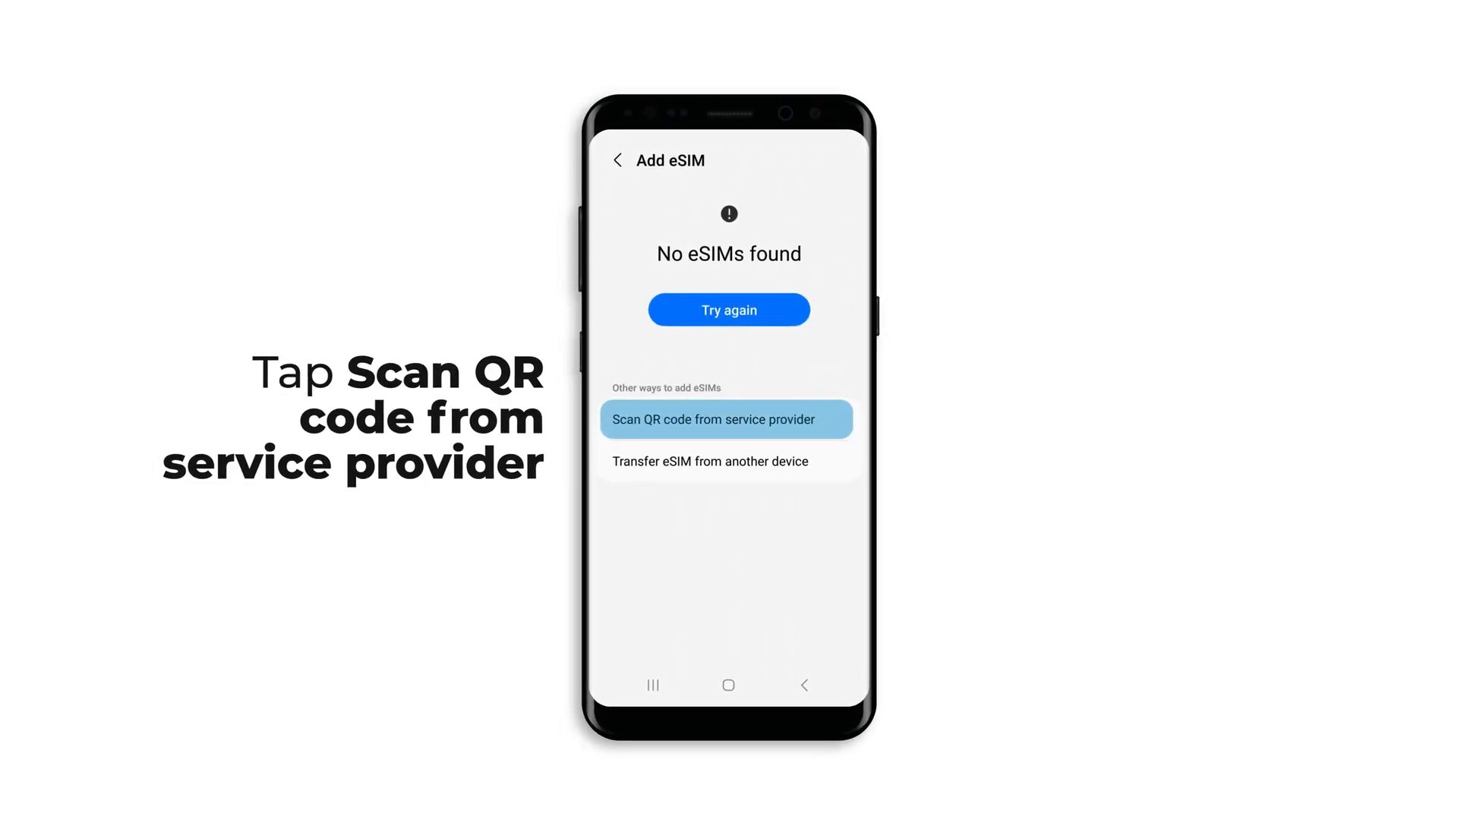
left_click(728, 420)
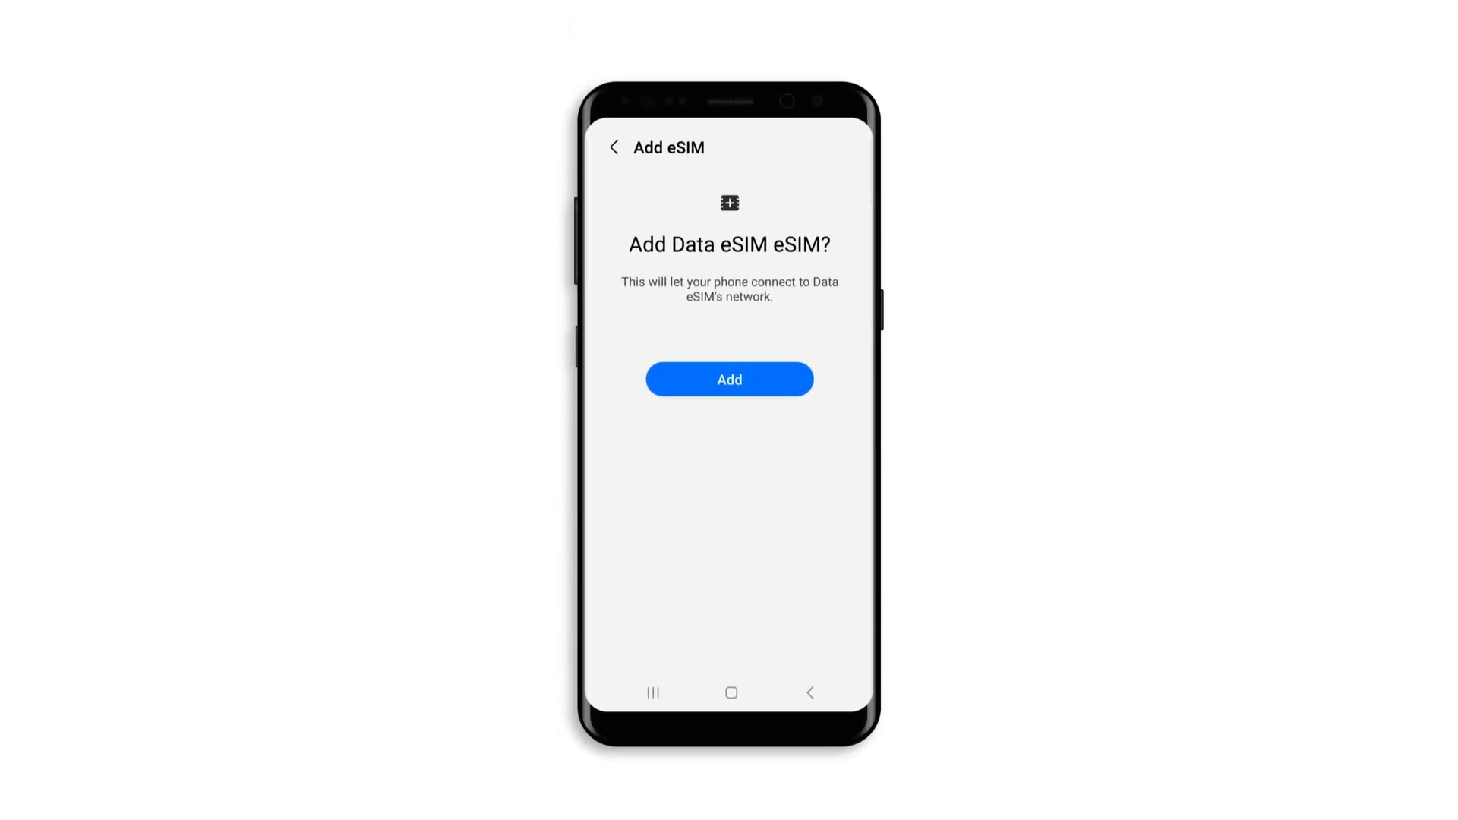
left_click(729, 378)
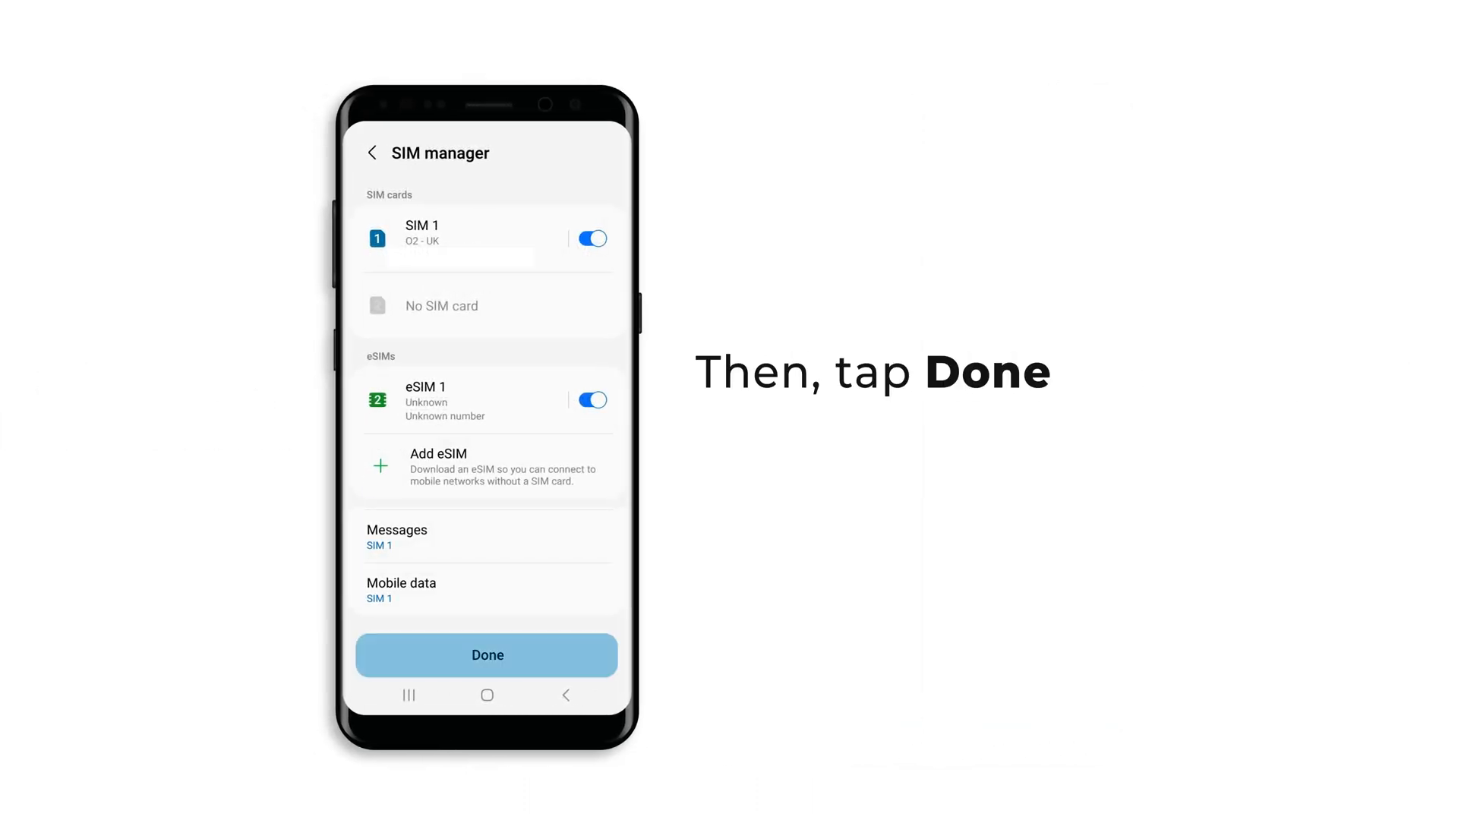
Finish in SIM manager and switch mobile data to eSIM 1.
left_click(486, 655)
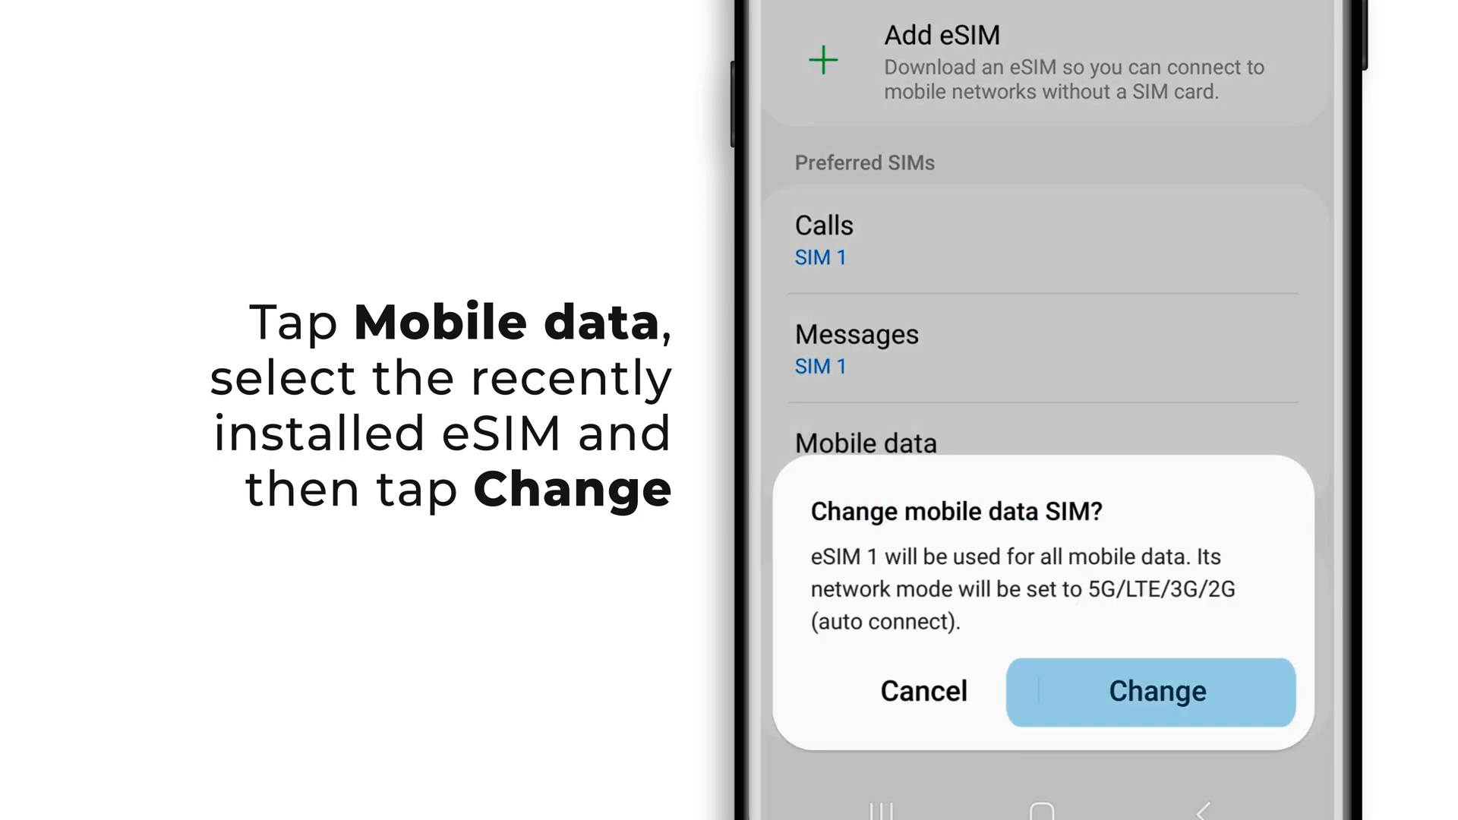
left_click(1156, 692)
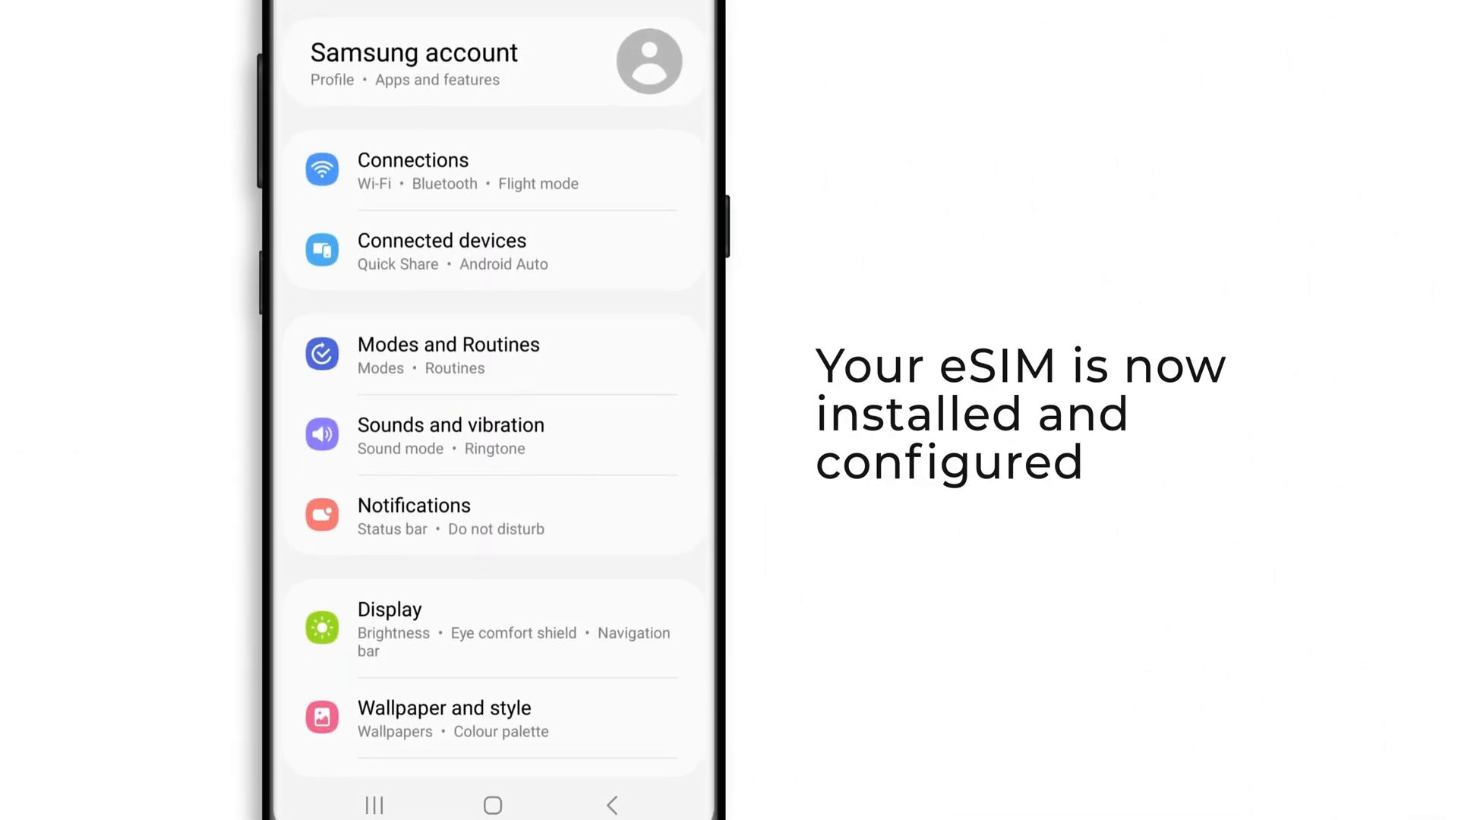
Go to Connections > Mobile networks, where Data roaming is on.
scroll("down", 3)
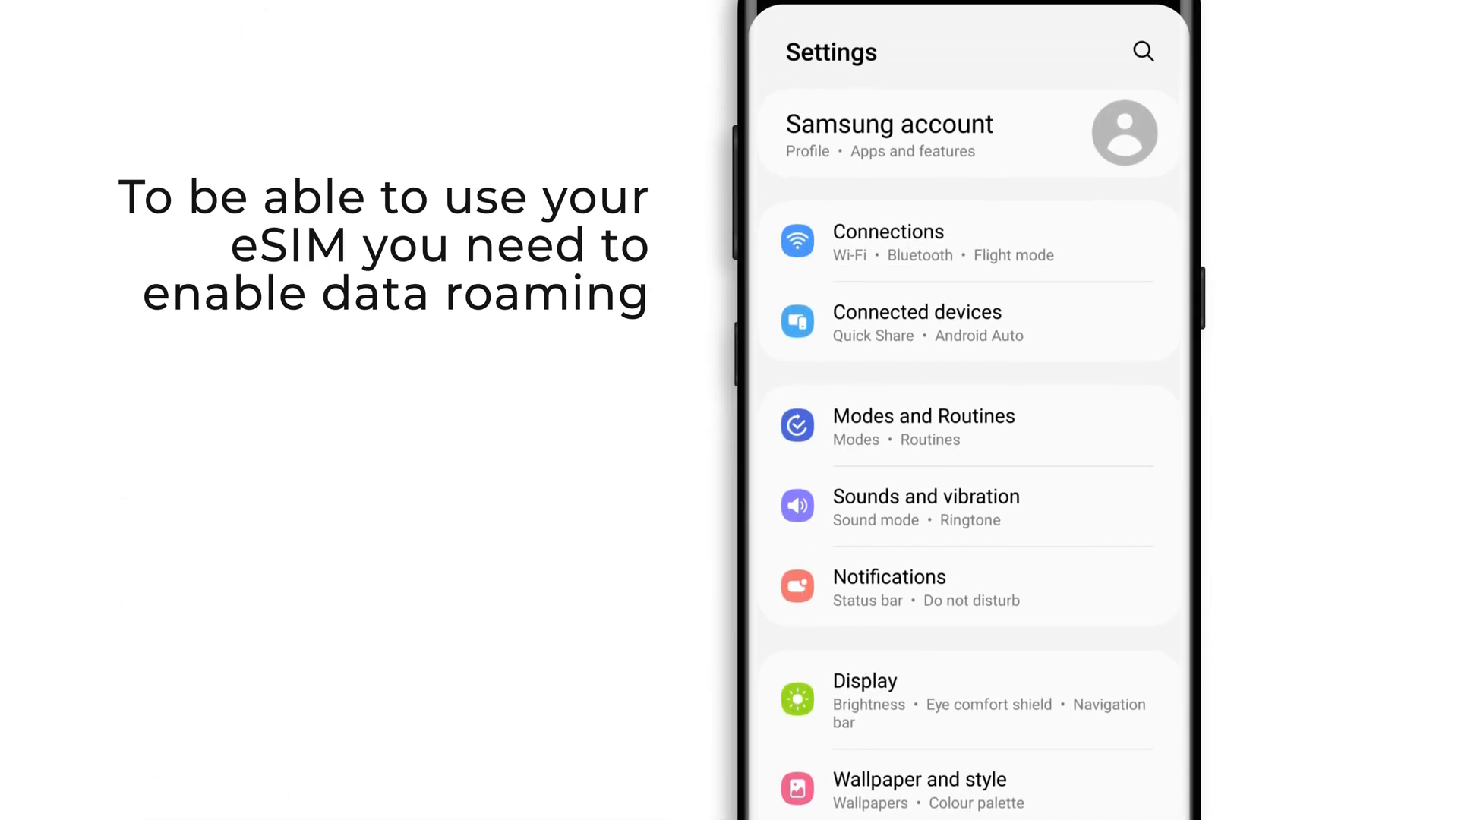
scroll("up", 3)
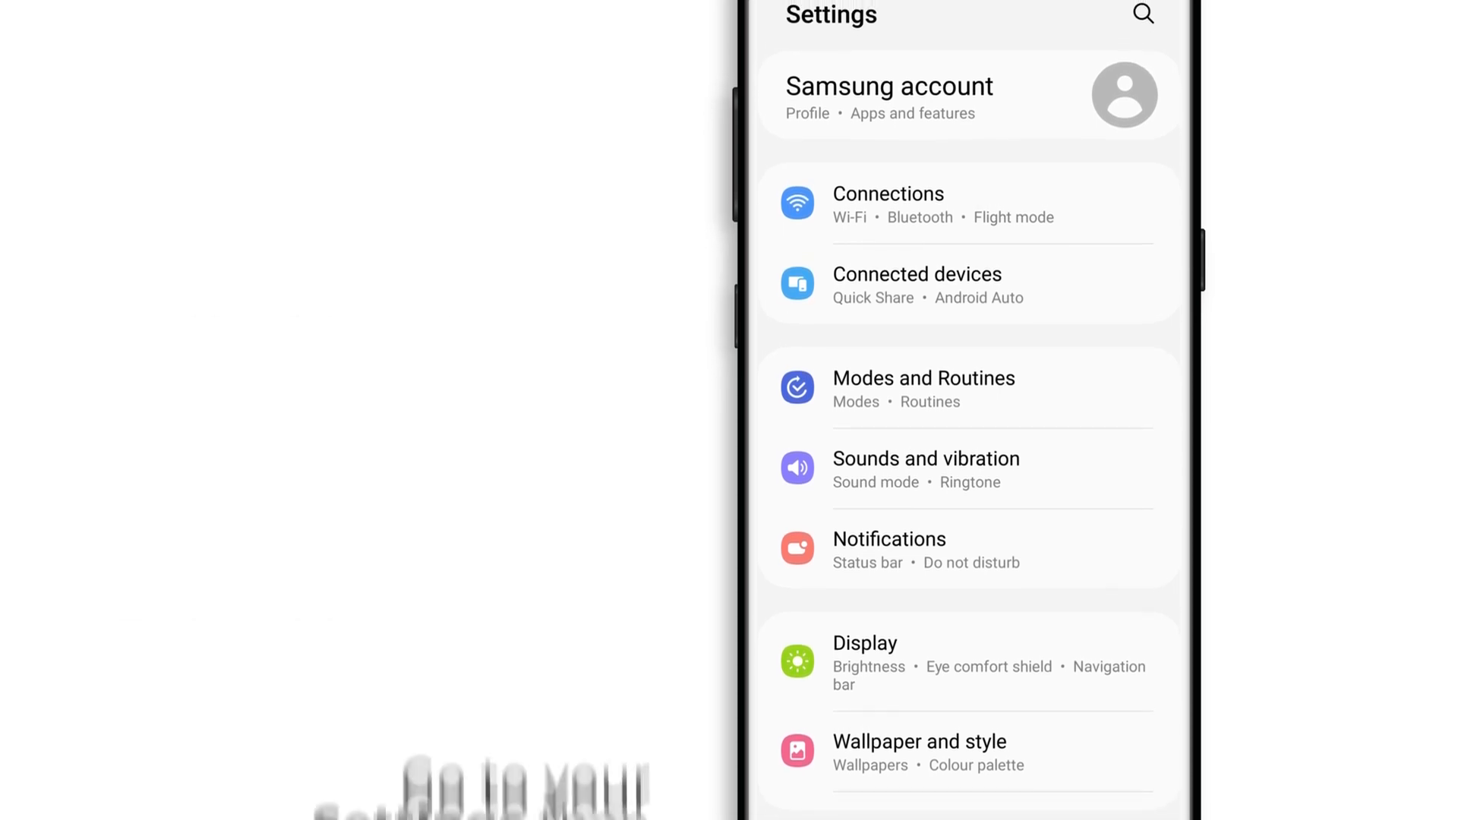
left_click(967, 231)
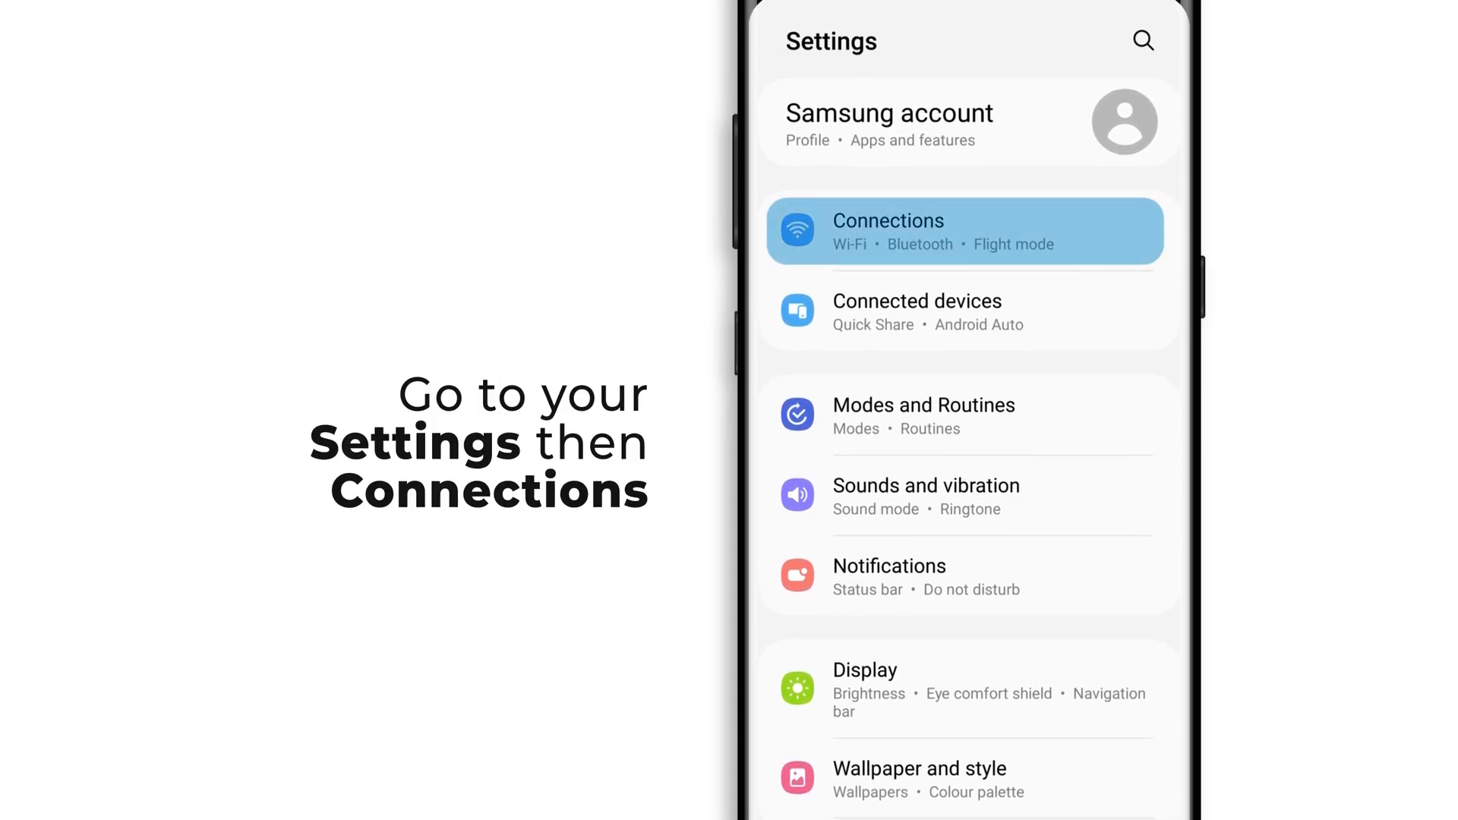
left_click(964, 232)
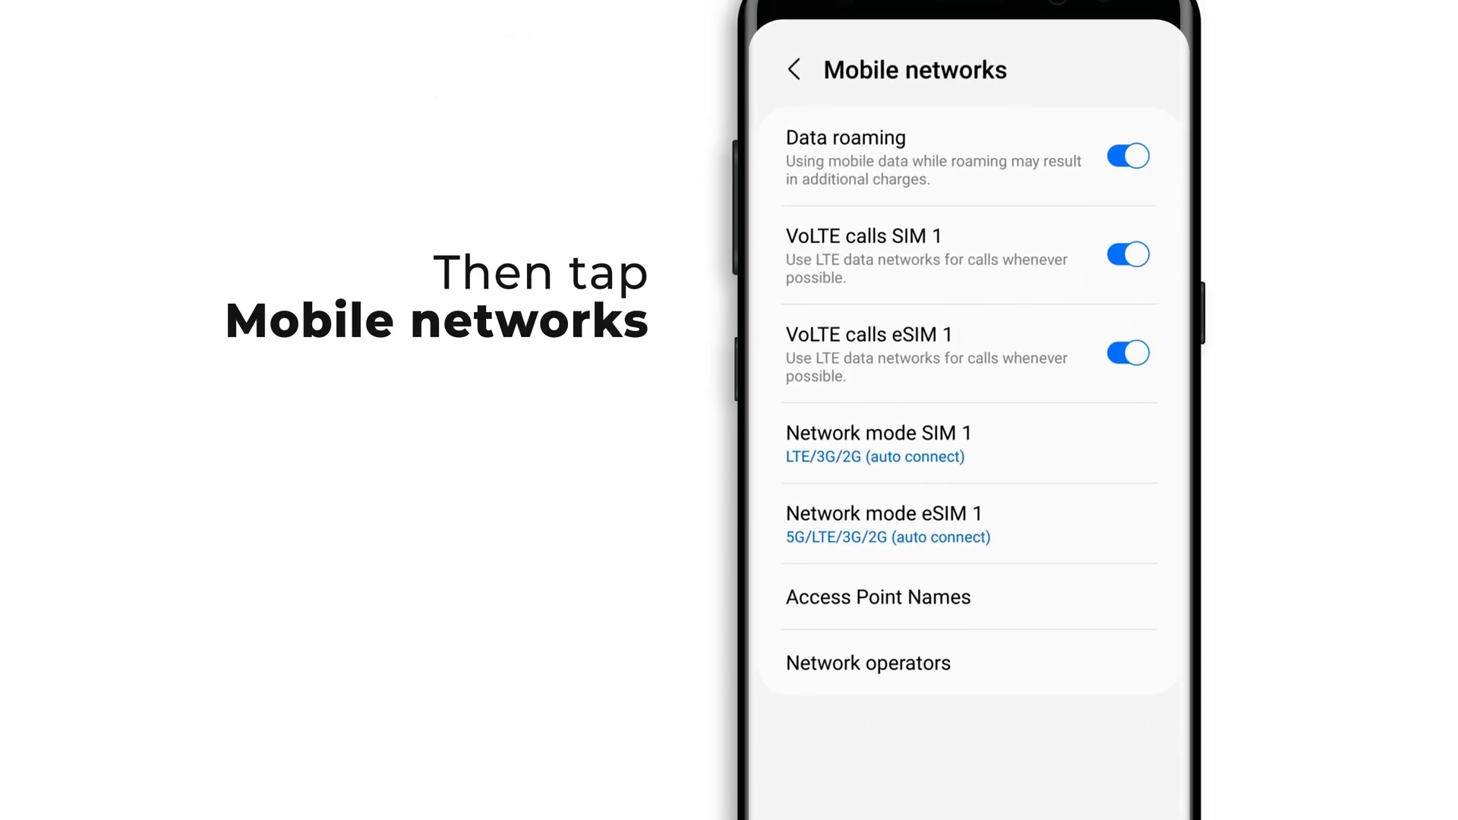